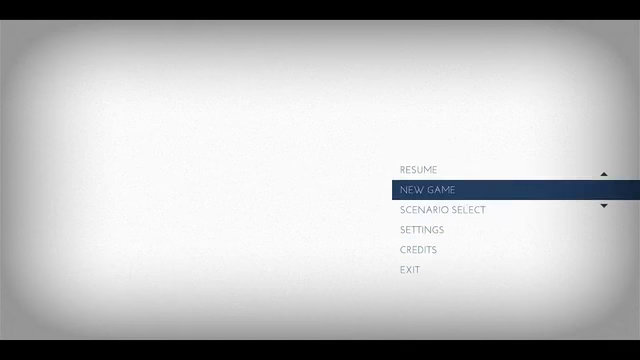
{"action": "left_click", "coordinate": [423, 189]}
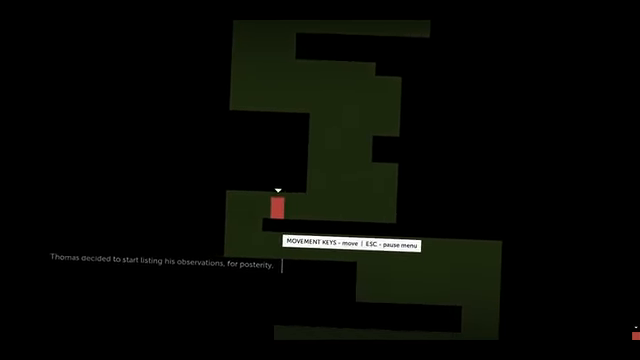
{"action": "key", "text": "Right"}
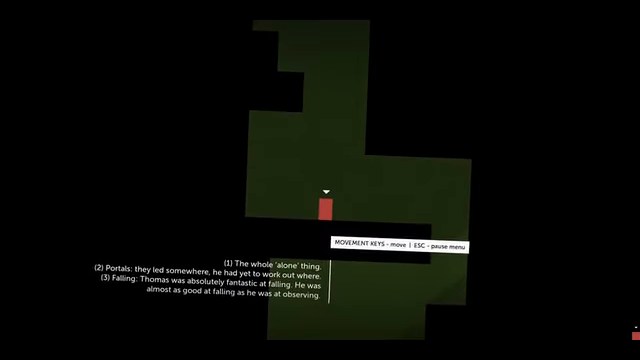
{"action": "key", "text": "right"}
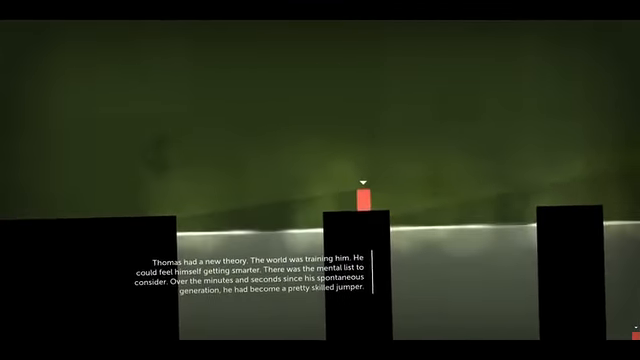
{"action": "key", "text": "Escape"}
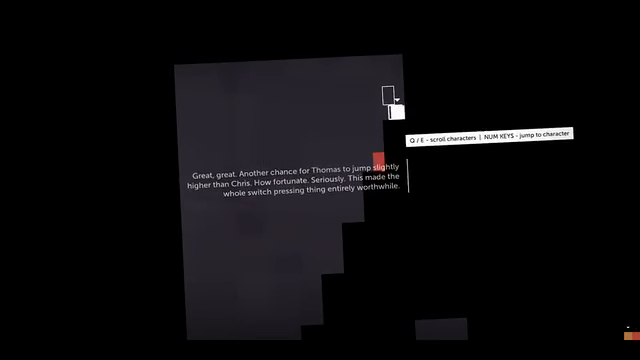
{"action": "key", "text": "Escape"}
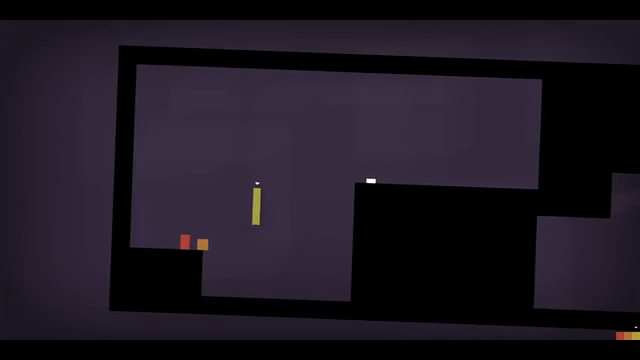
{"action": "key", "text": "Left"}
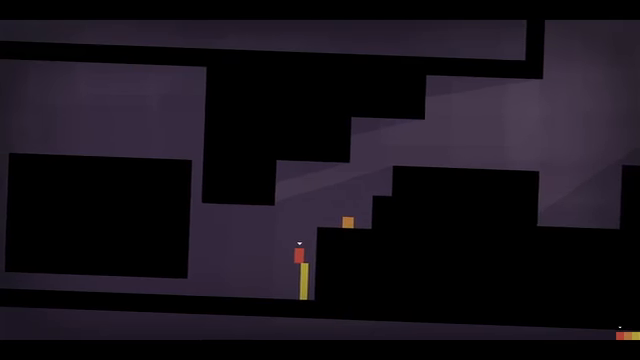
{"action": "key", "text": "Right"}
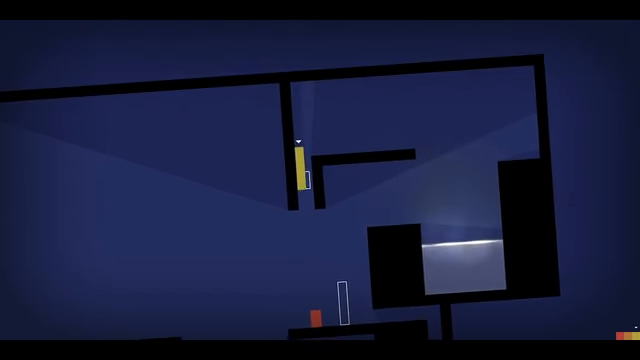
{"action": "key", "text": "right"}
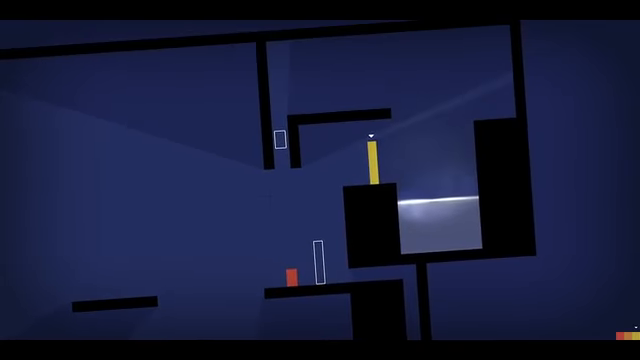